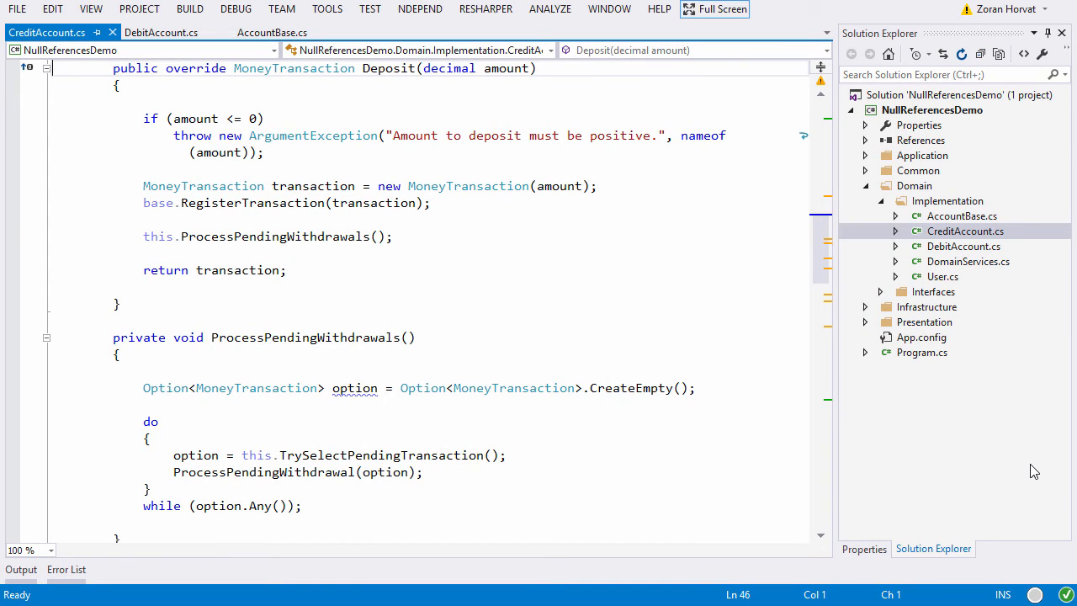
pyautogui.scroll(-3)
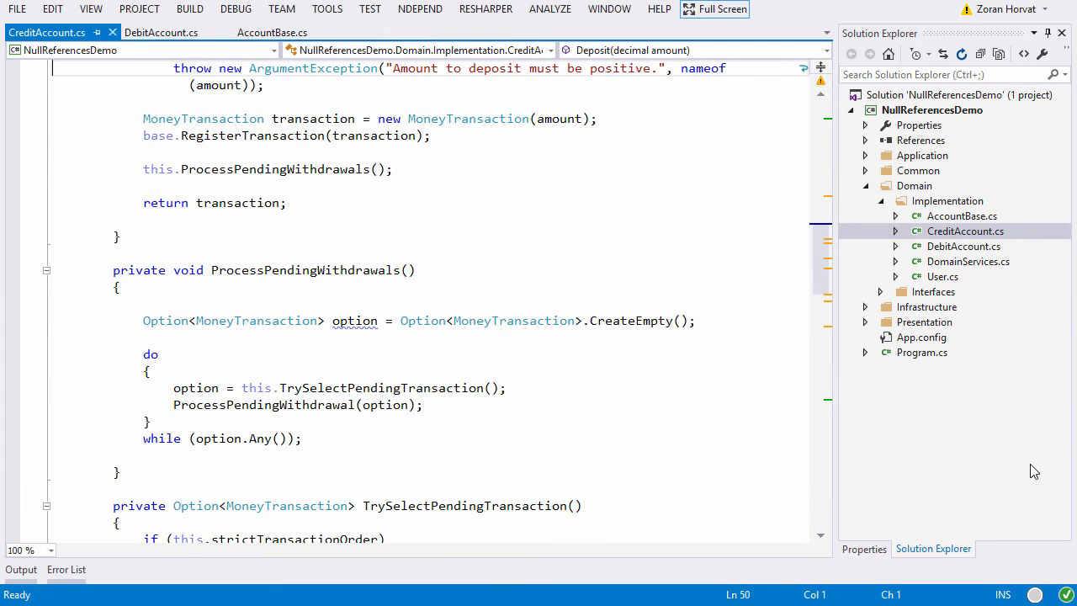
pyautogui.scroll(-3)
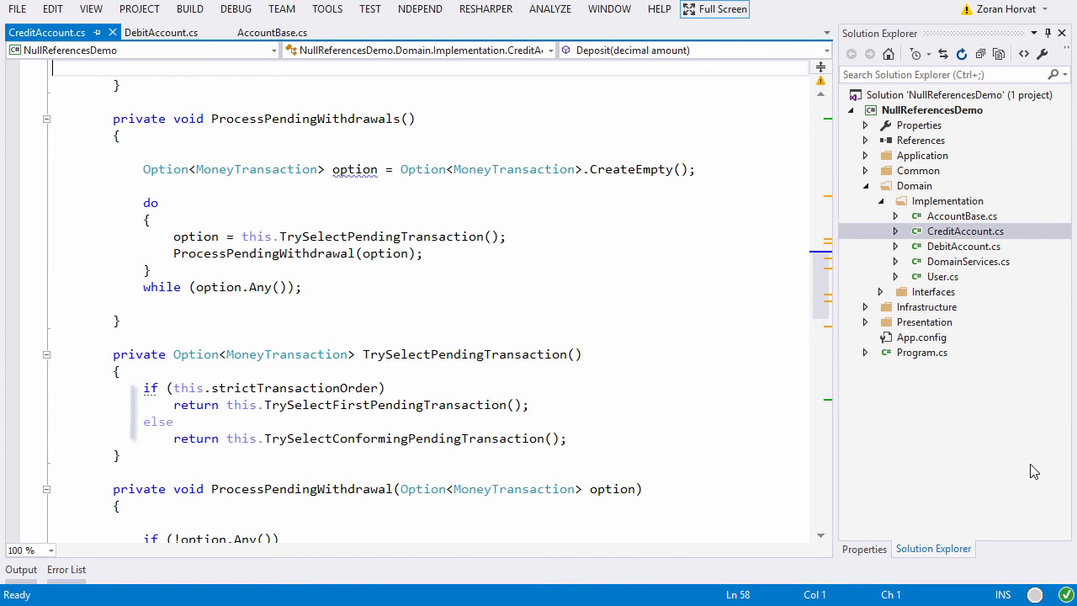
pyautogui.scroll(-3)
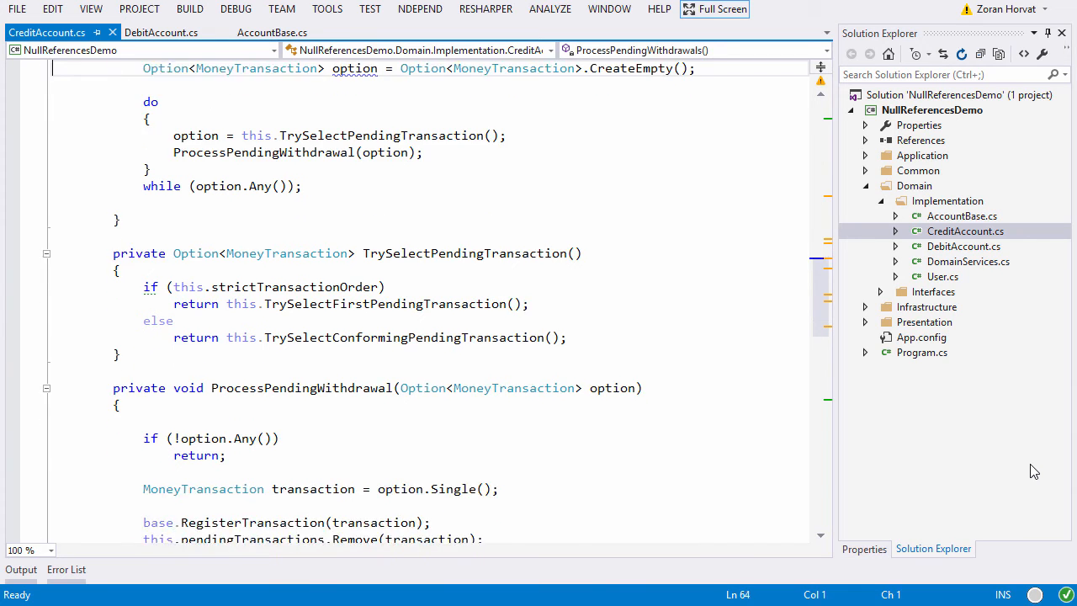